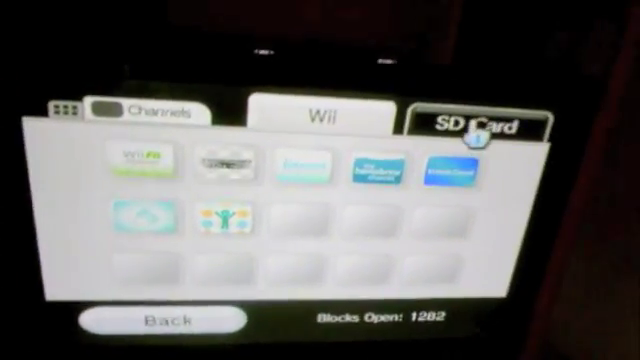
# - Switch Data Management from the Wii console's channels to the SD card's contents
pyautogui.click(320, 117)
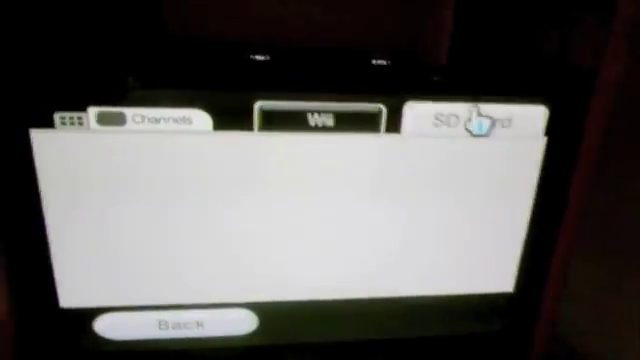
pyautogui.click(470, 120)
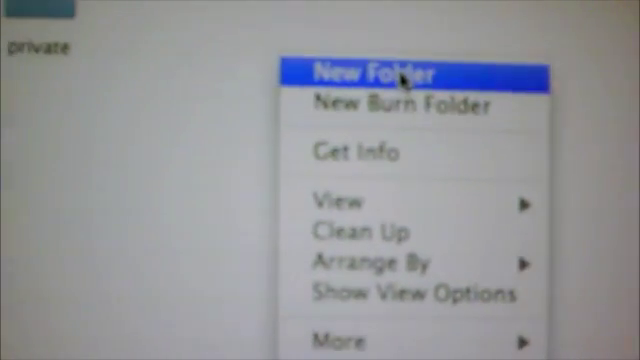
# - Create a new folder named 'apps' on the SD card beside 'private'
pyautogui.click(365, 72)
pyautogui.write('apps')
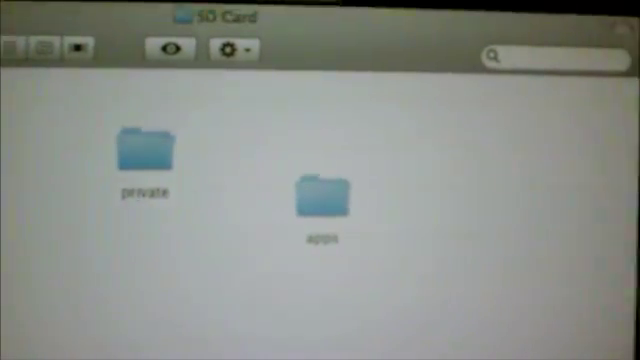